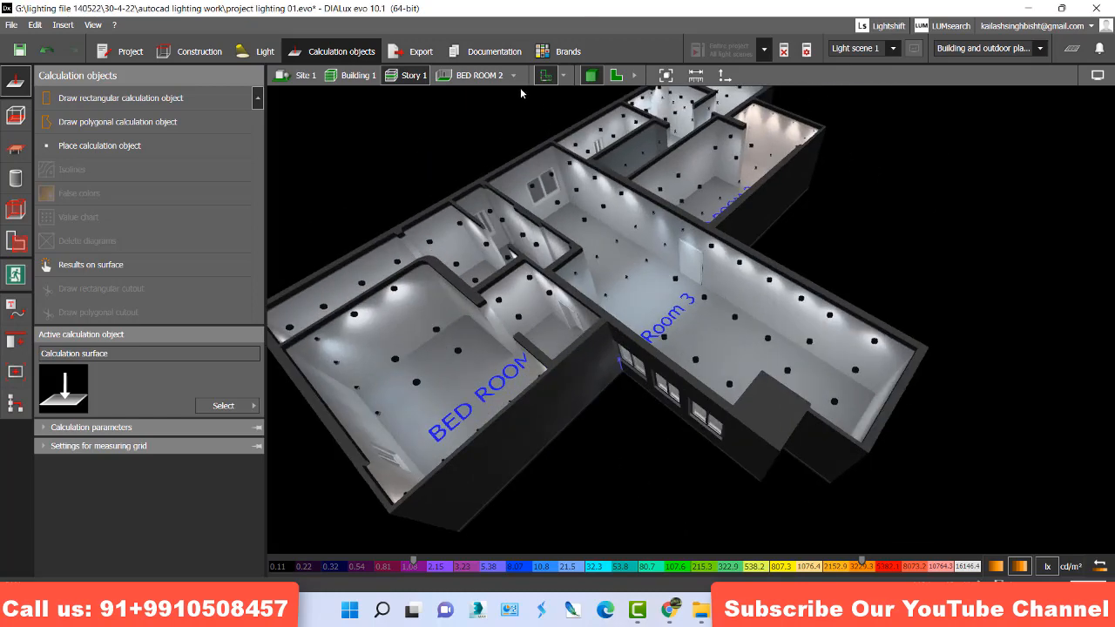
Isolate the BED ROOM via the room selector to view its 274 lx working plane.
left_click(523, 75)
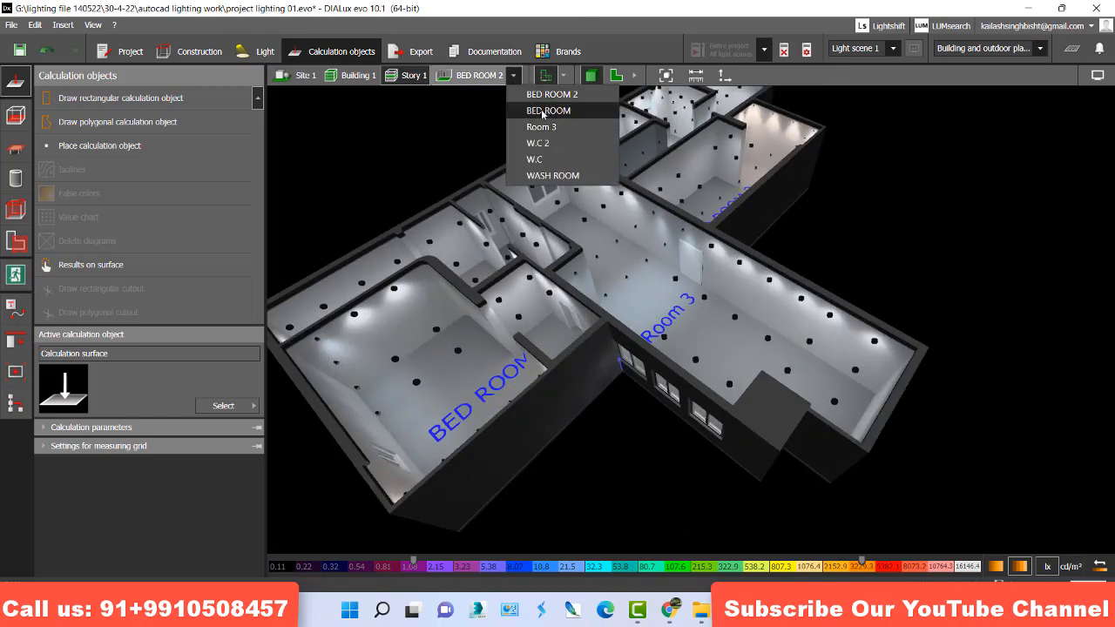
left_click(544, 111)
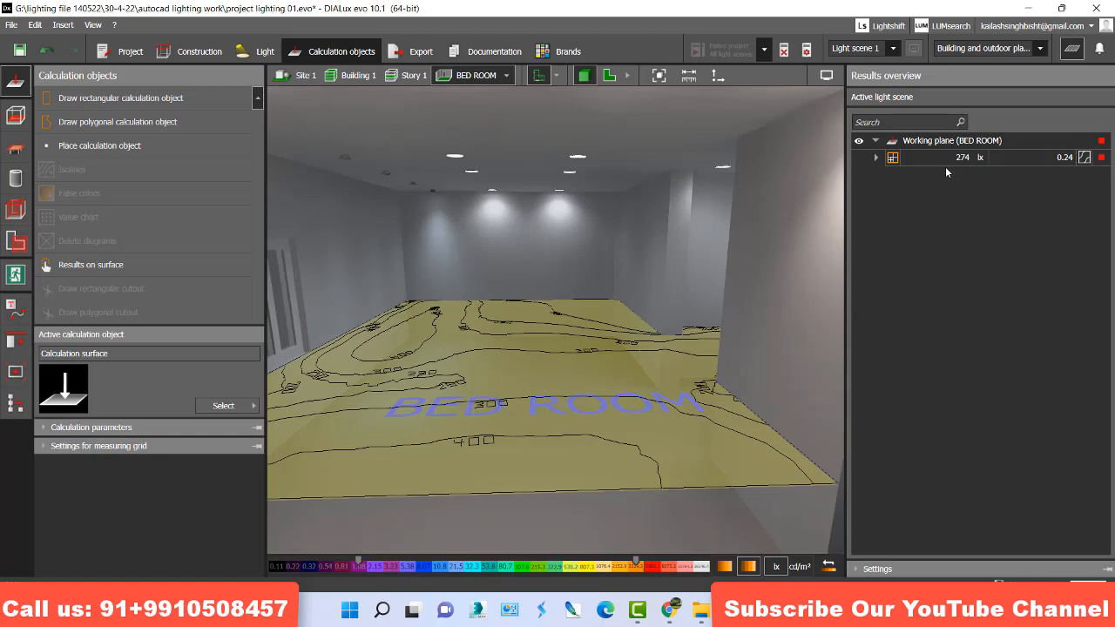
mouse_move(620, 320)
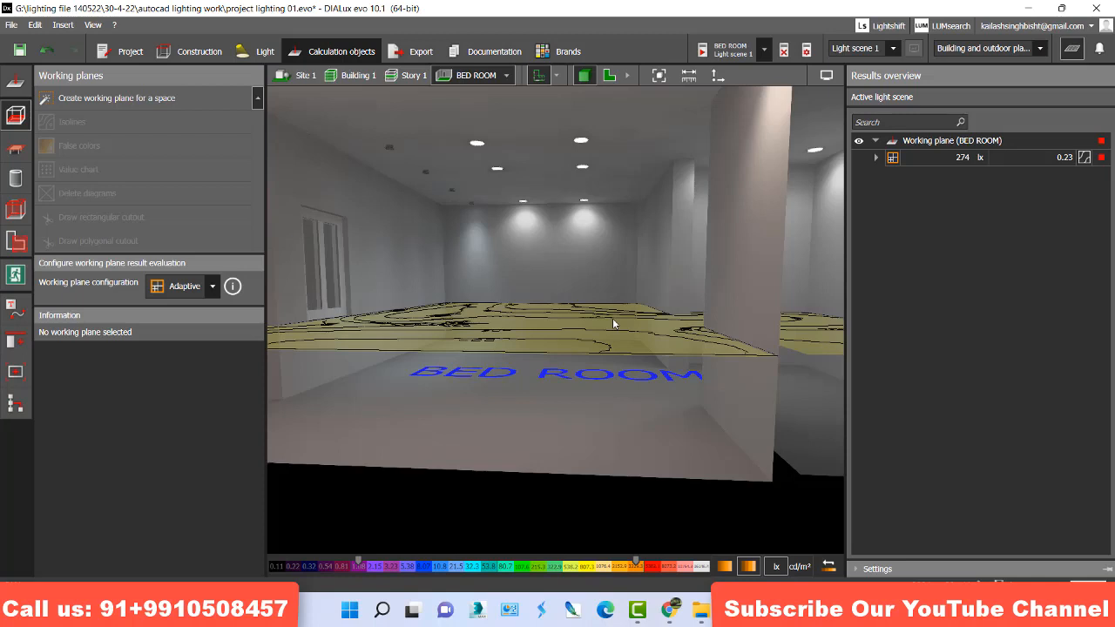
mouse_move(593, 335)
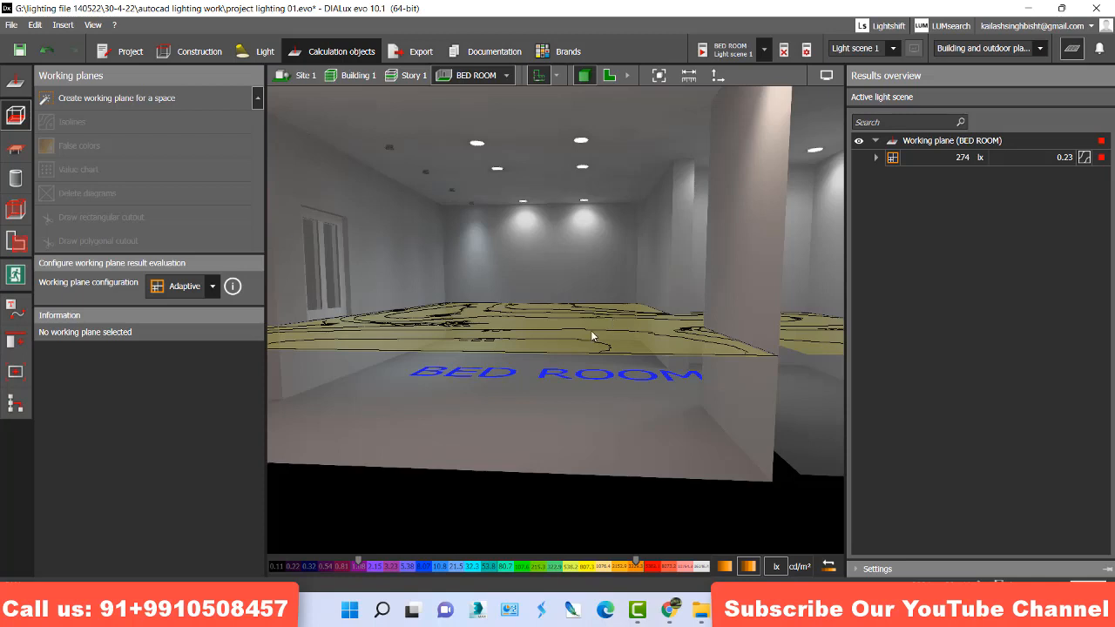
Delete the BED ROOM working plane, accepting that its calculation results become obsolete.
left_click(949, 157)
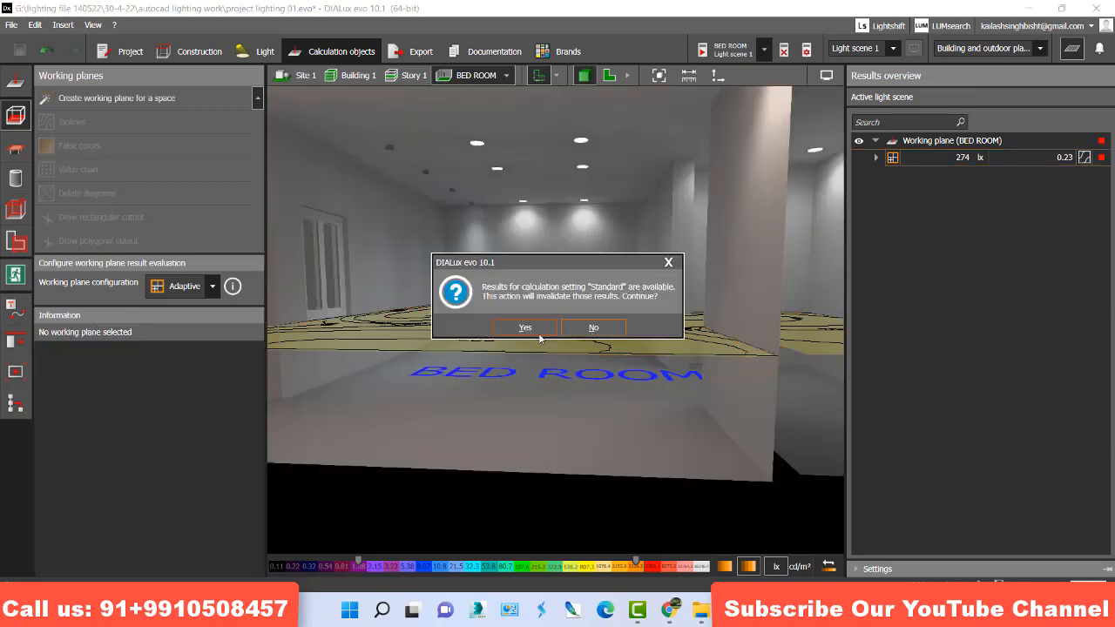
left_click(525, 328)
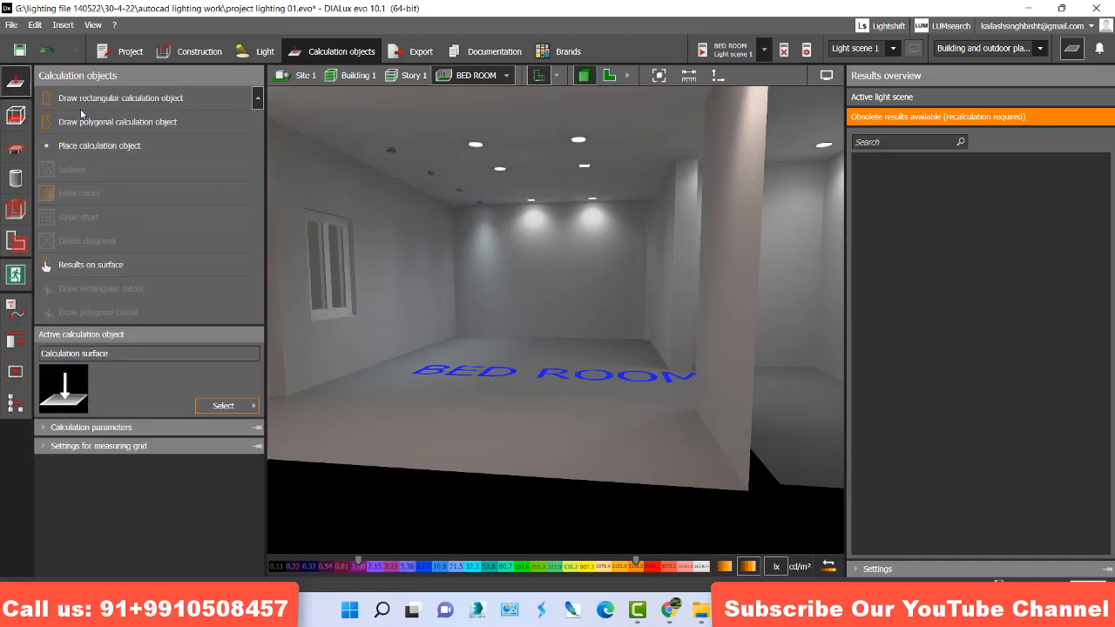
mouse_move(86, 277)
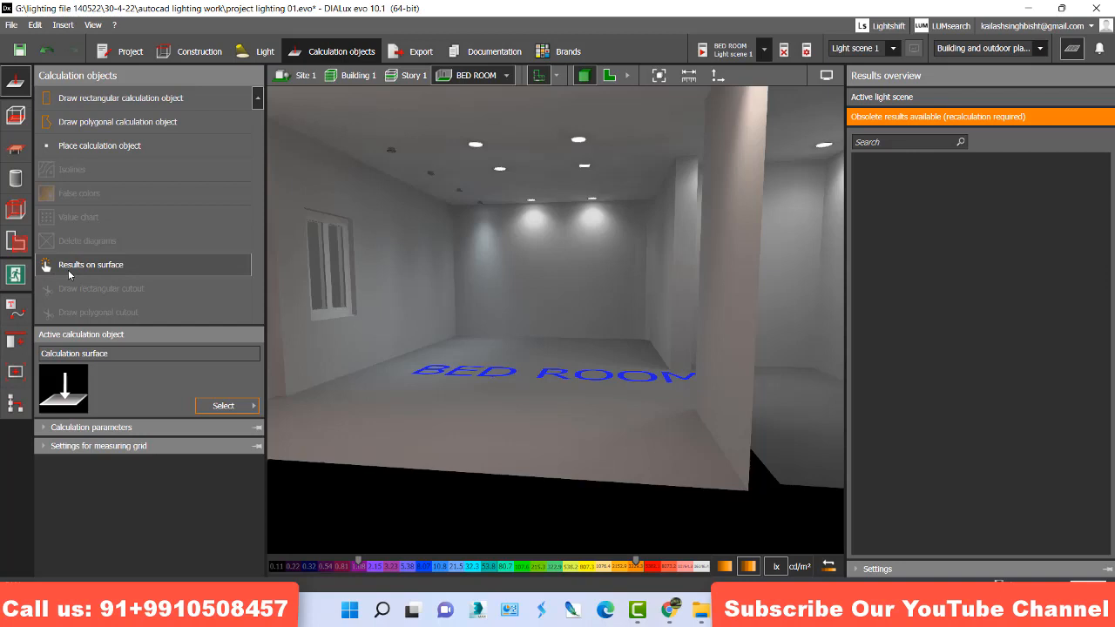
Activate the Results on surface calculation object tool for the BED ROOM floor.
left_click(90, 264)
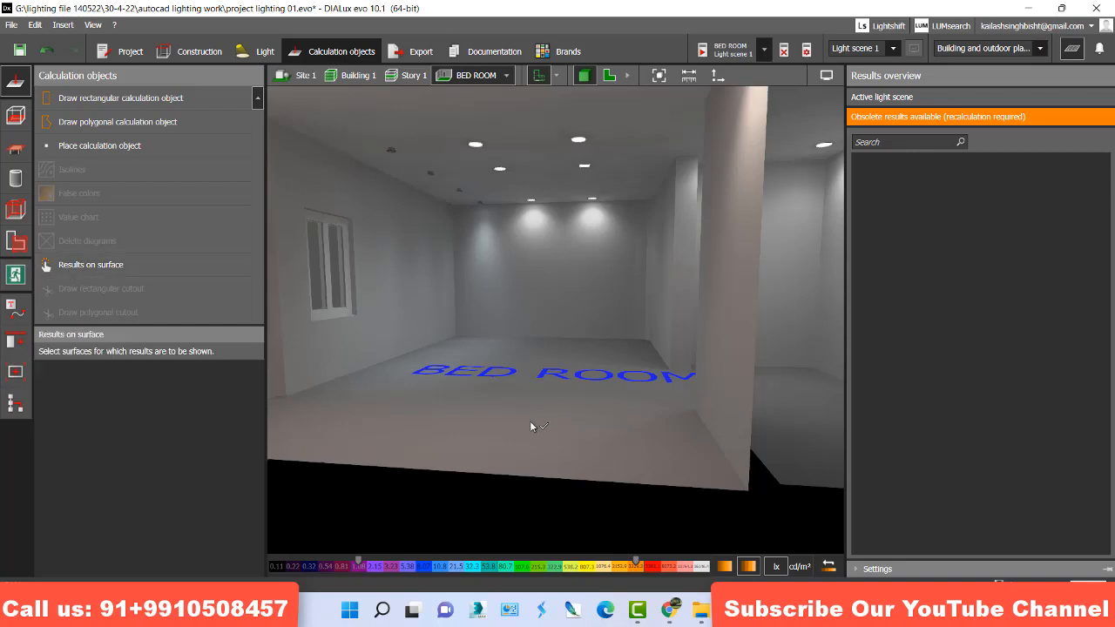
mouse_move(523, 439)
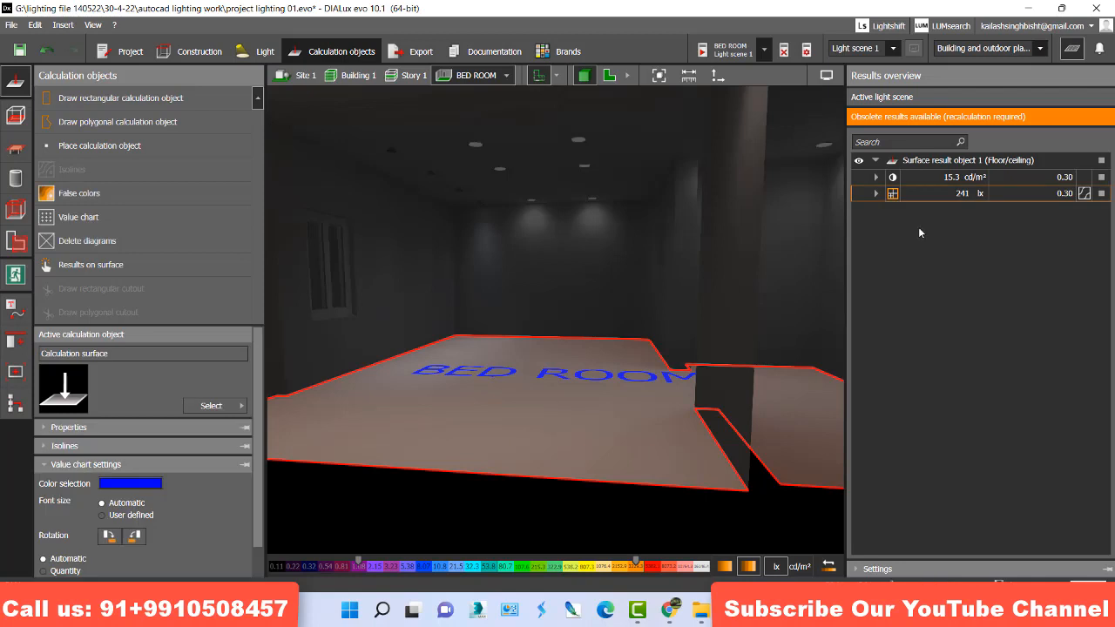
mouse_move(951, 233)
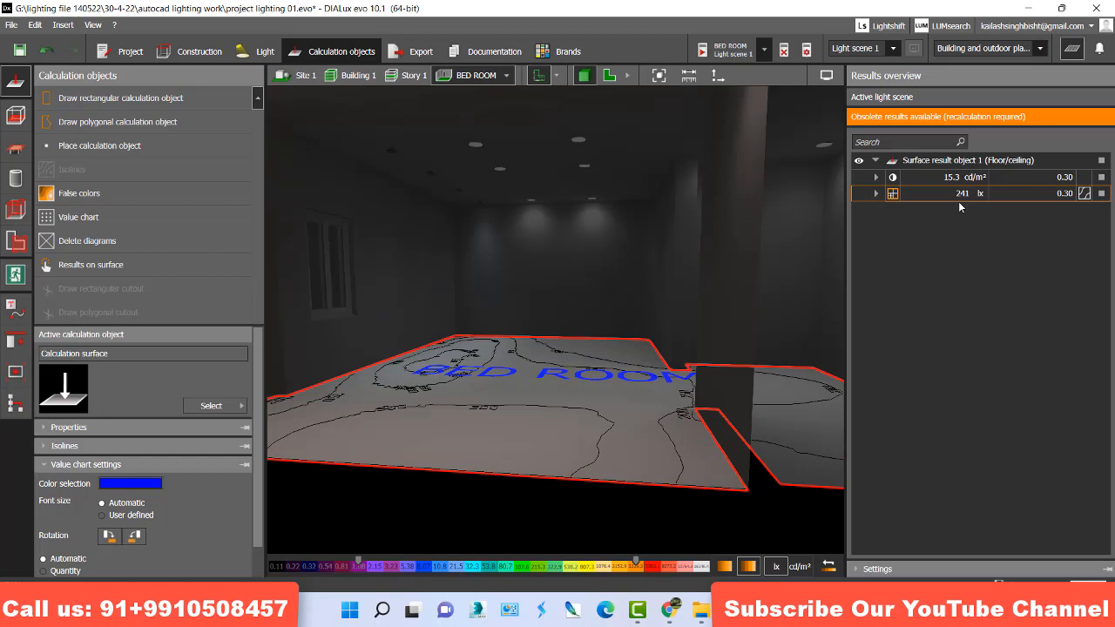
mouse_move(962, 200)
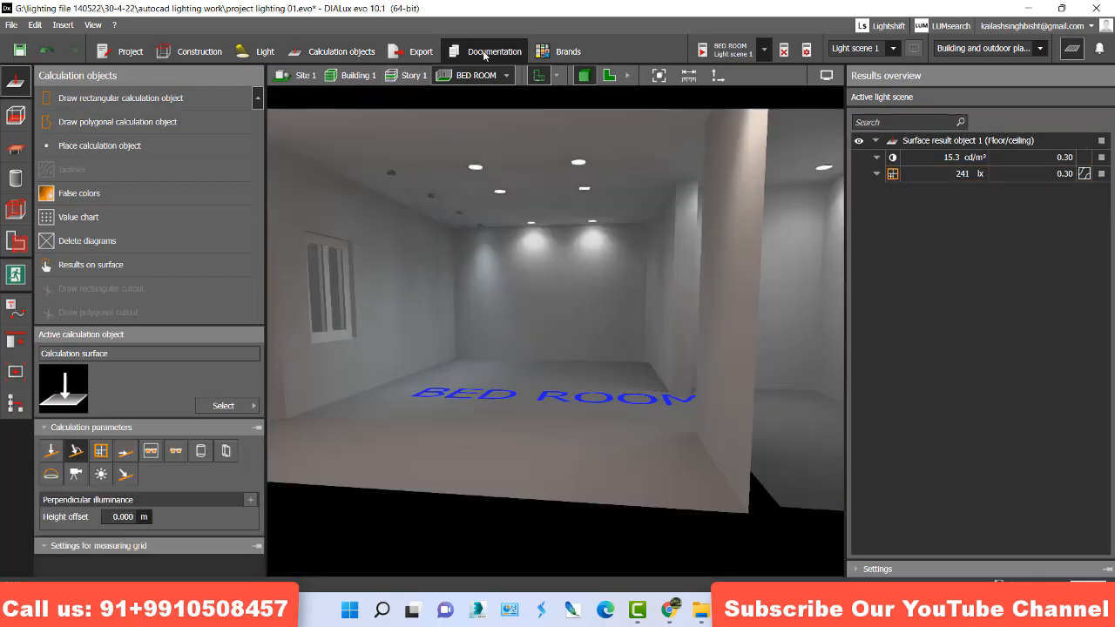
View the BED ROOM floor illuminance (241 lx) and luminance (15.3 cd/m²) documentation pages.
left_click(491, 50)
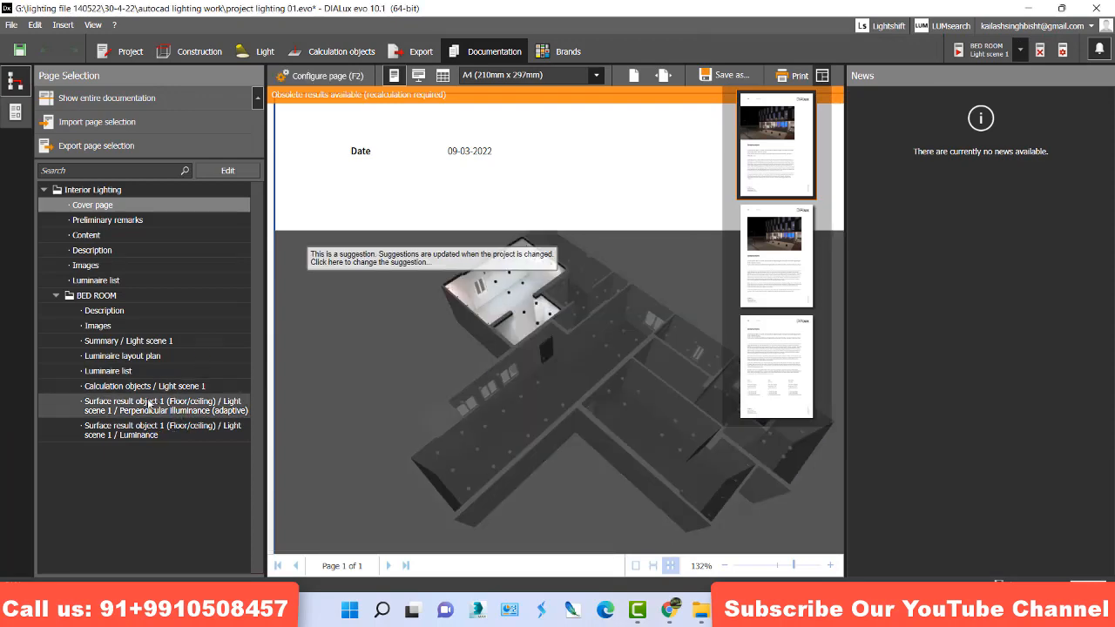
left_click(162, 405)
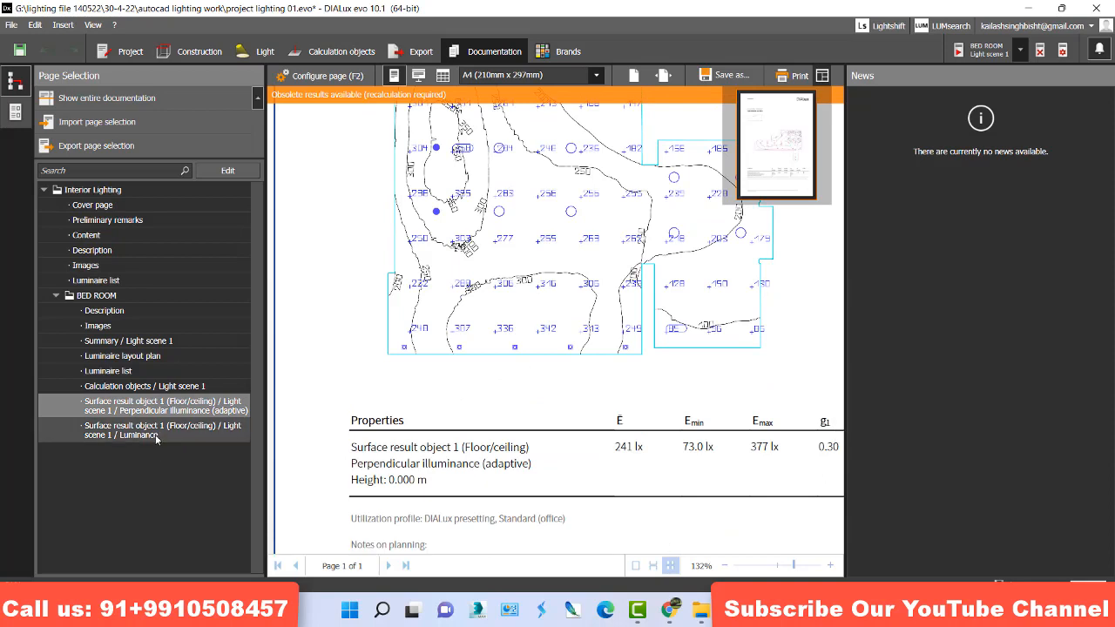
left_click(143, 429)
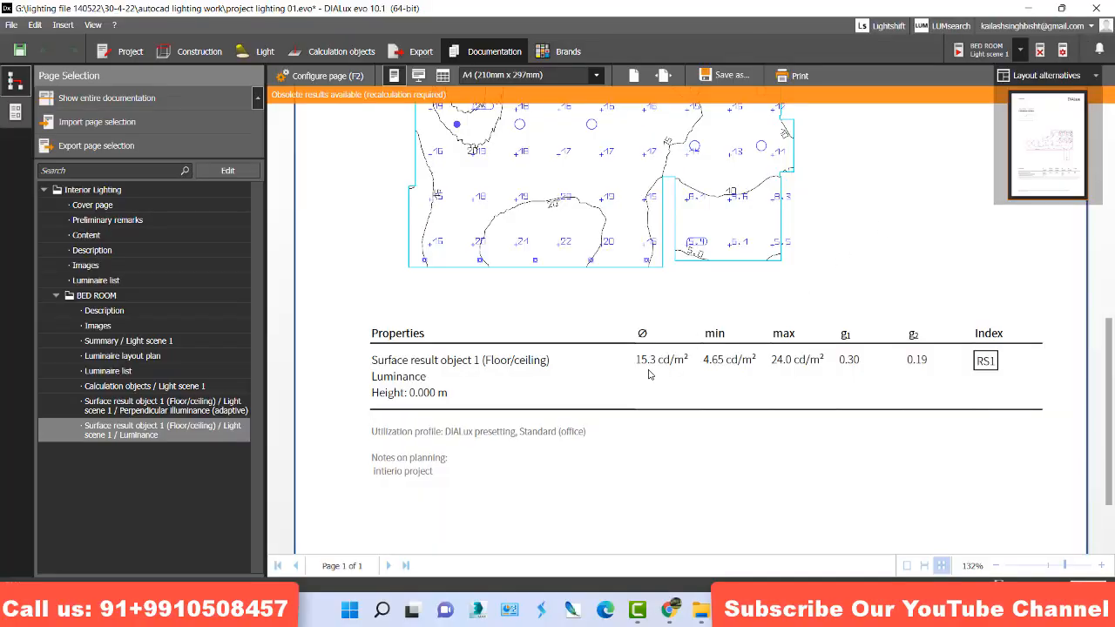
mouse_move(615, 371)
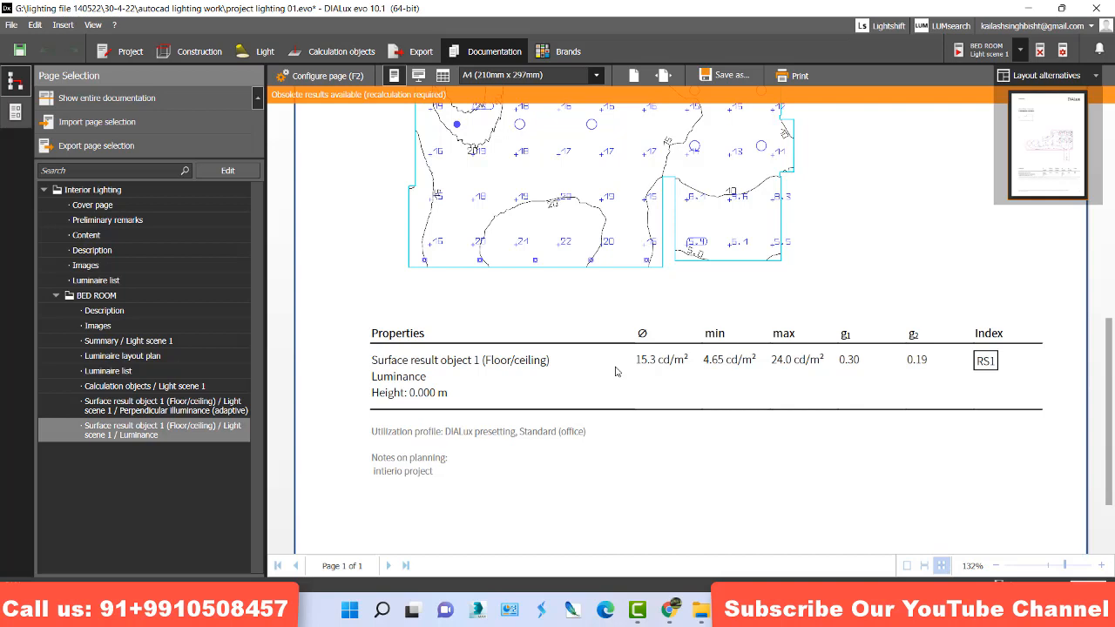
left_click(200, 51)
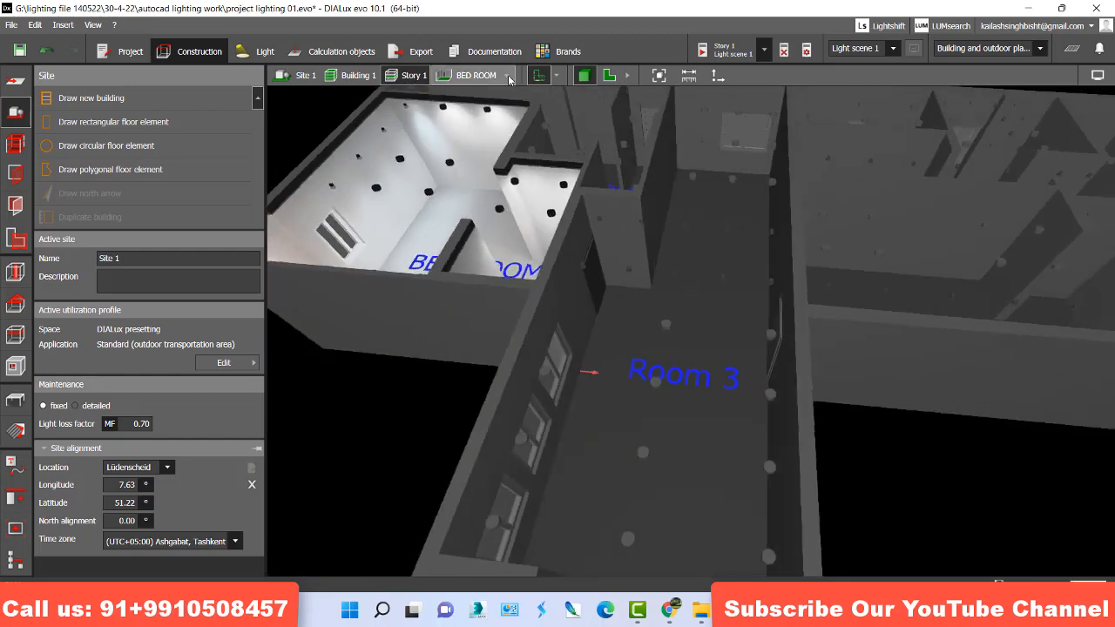
Isolate Room 3 and calculate its lighting, yielding 321 lx on the working plane.
left_click(469, 75)
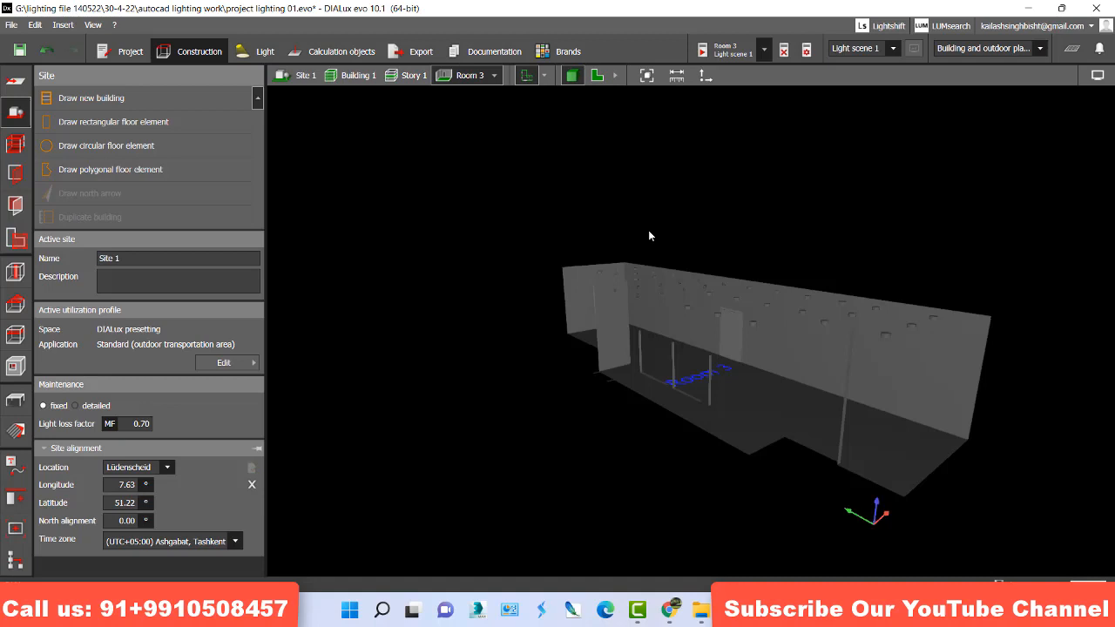
left_click(780, 48)
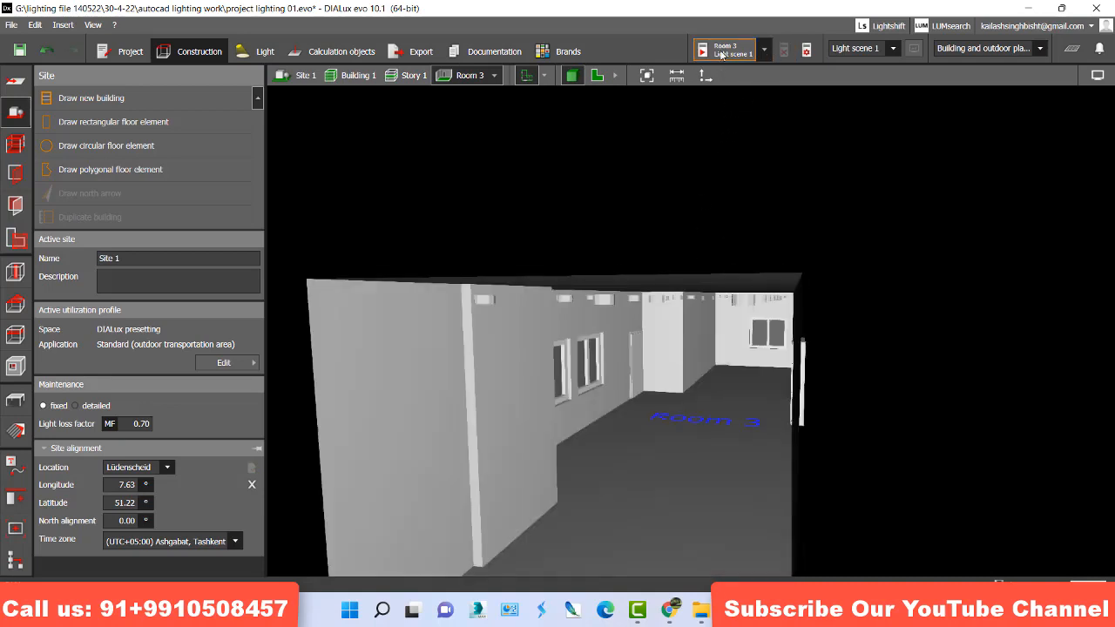
left_click(723, 49)
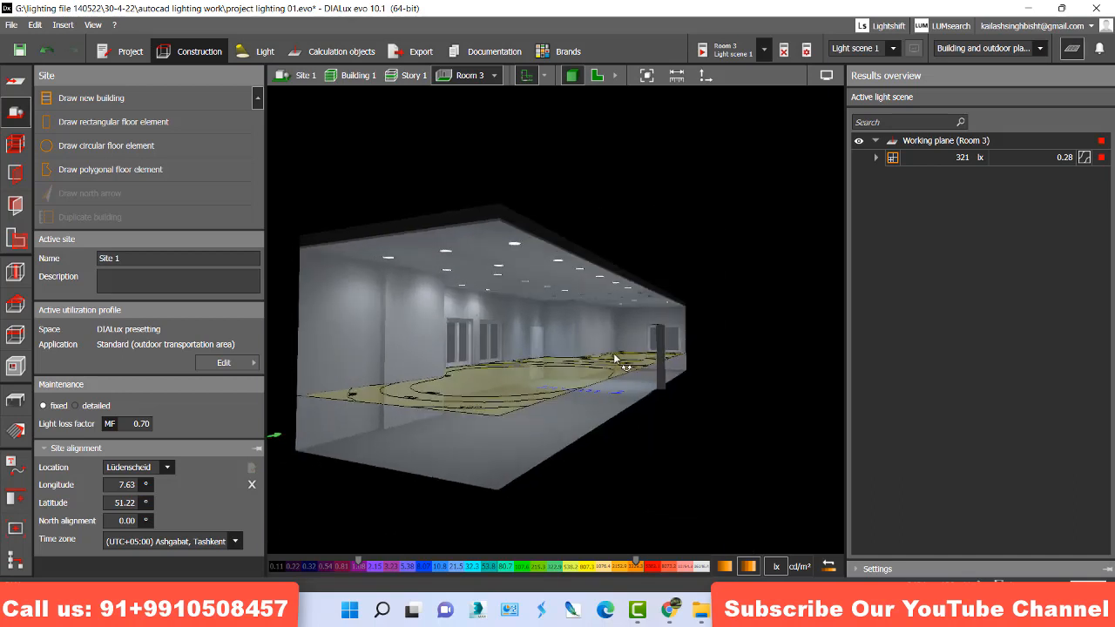
left_click(340, 50)
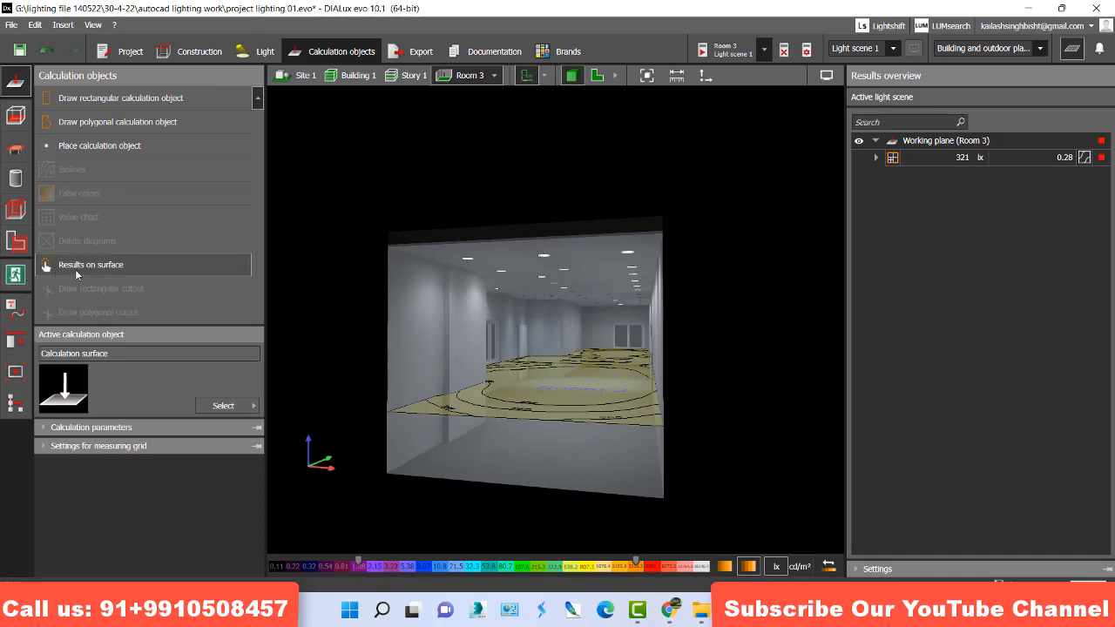
Place a Results on surface object on the Room 3 floor (287 lx, 18.3 cd/m²).
left_click(90, 264)
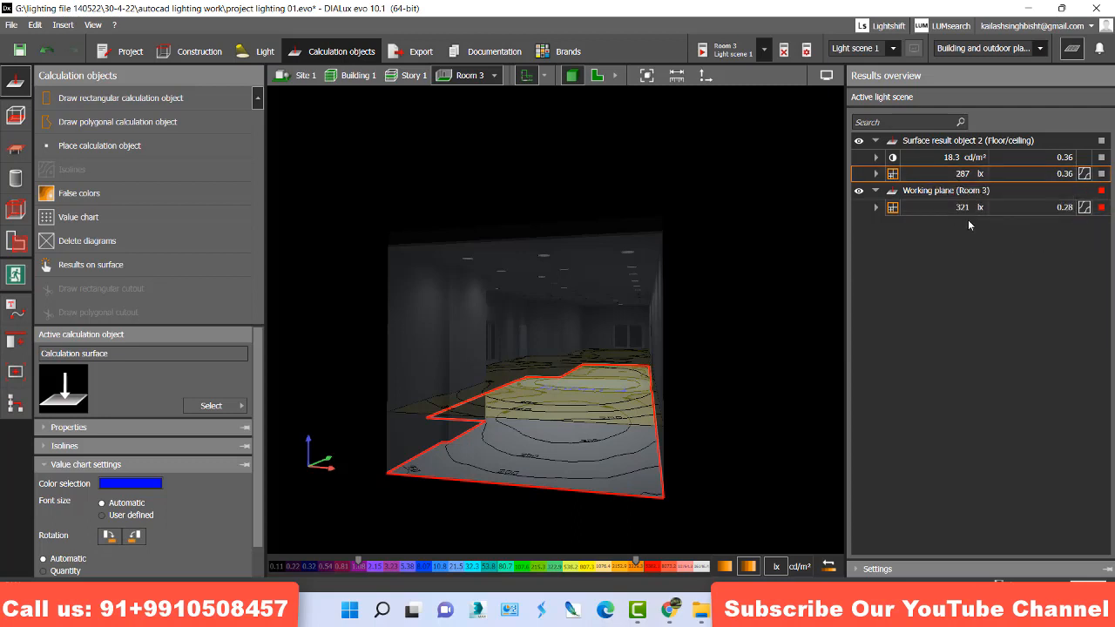
mouse_move(951, 211)
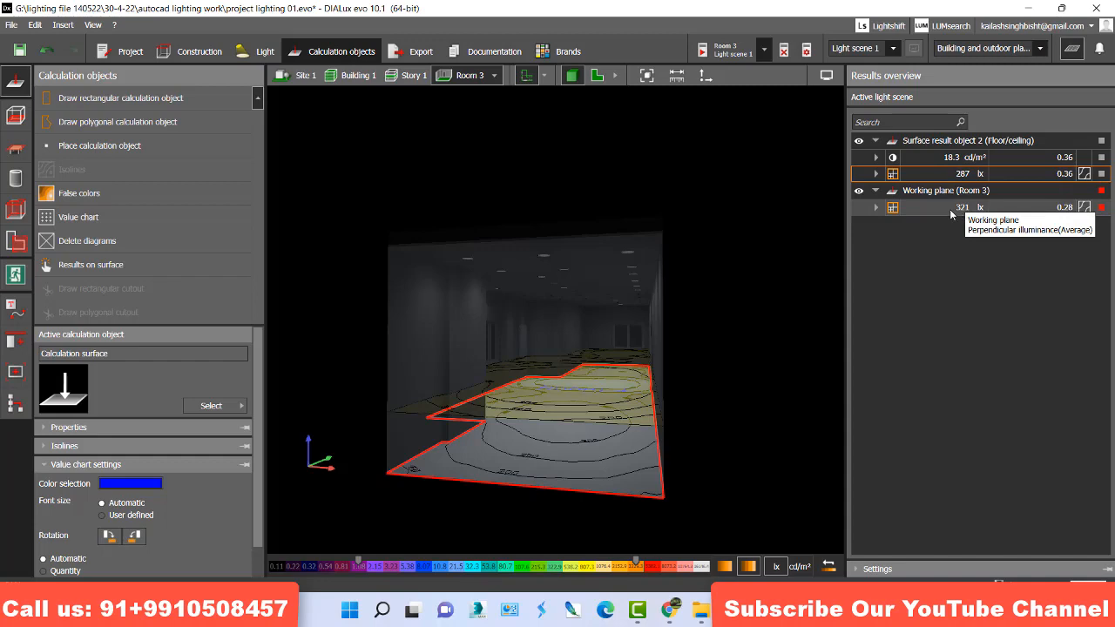
mouse_move(954, 173)
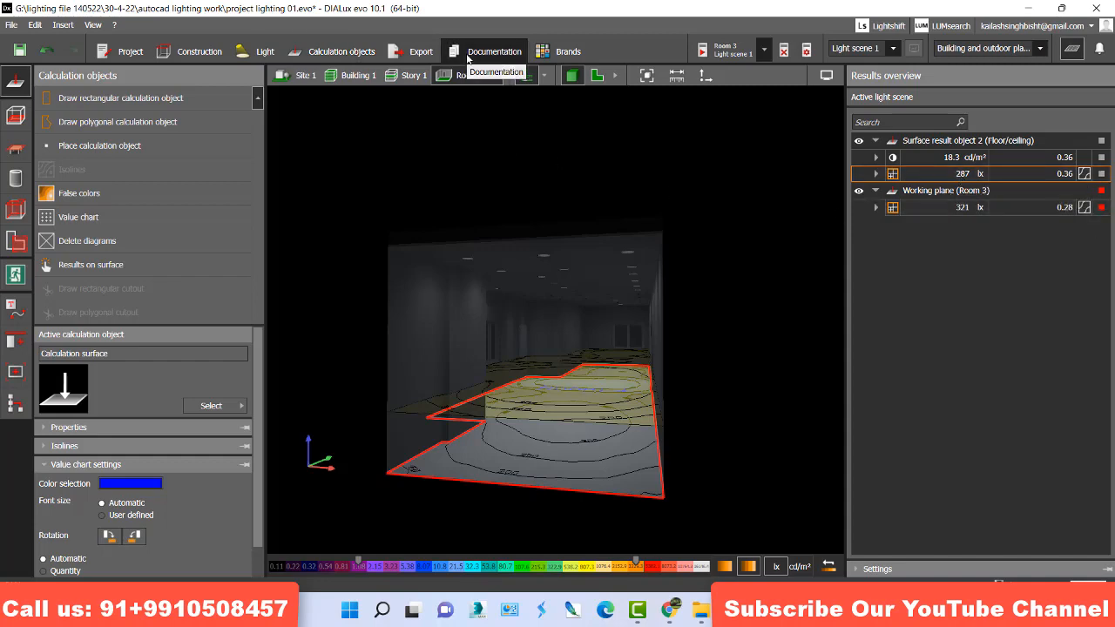
View Surface result object 2 illuminance (287 lx) and luminance (18.3 cd/m²) pages.
left_click(487, 50)
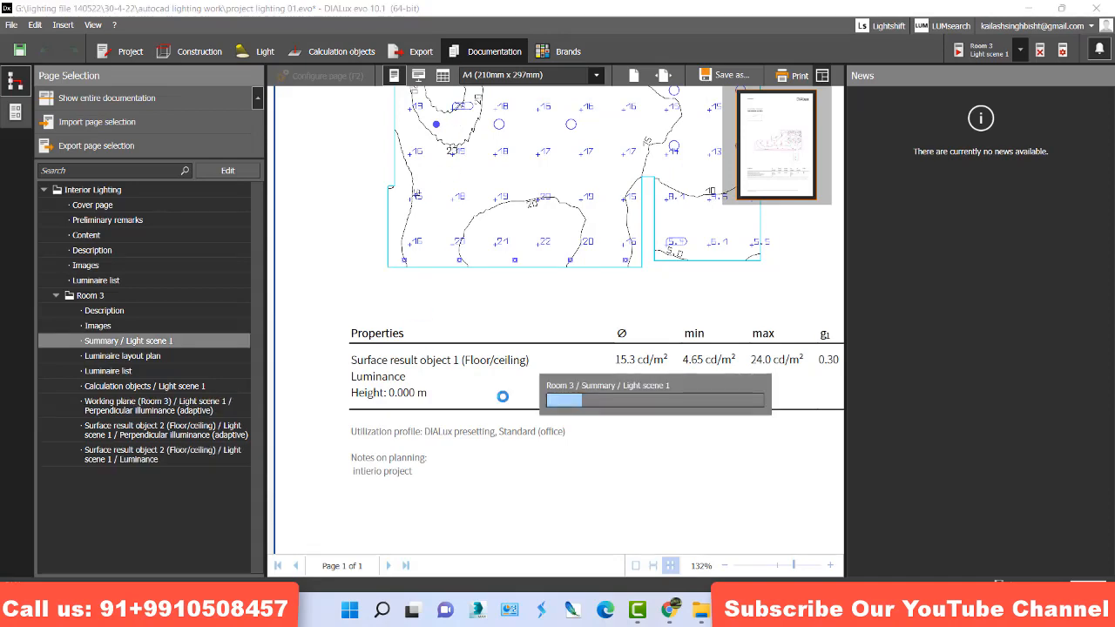
left_click(156, 406)
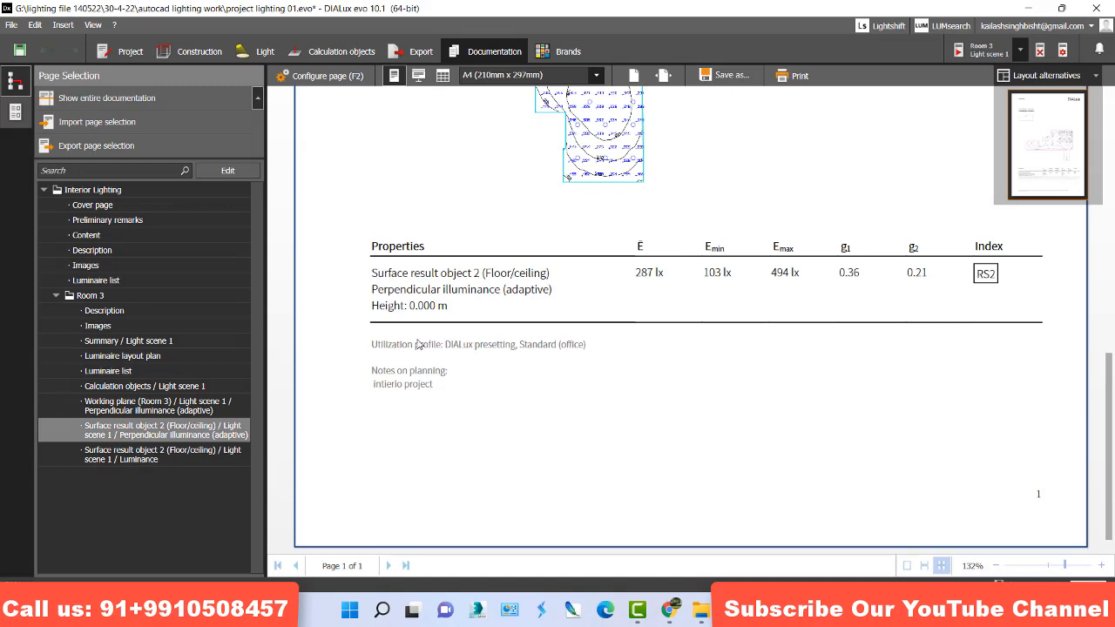
mouse_move(420, 318)
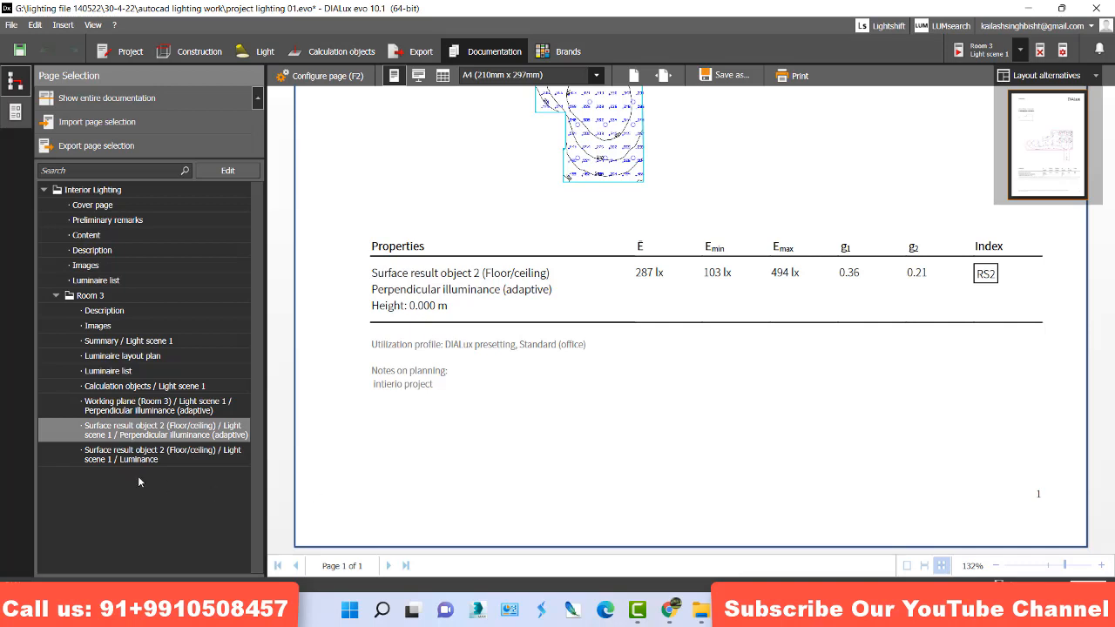
left_click(139, 454)
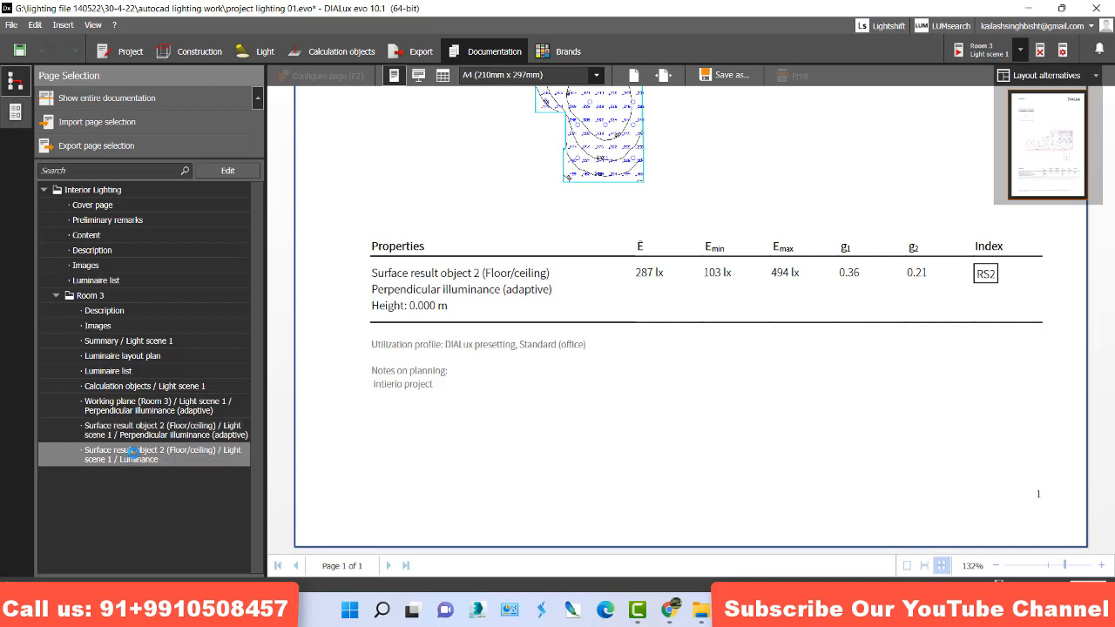
left_click(143, 454)
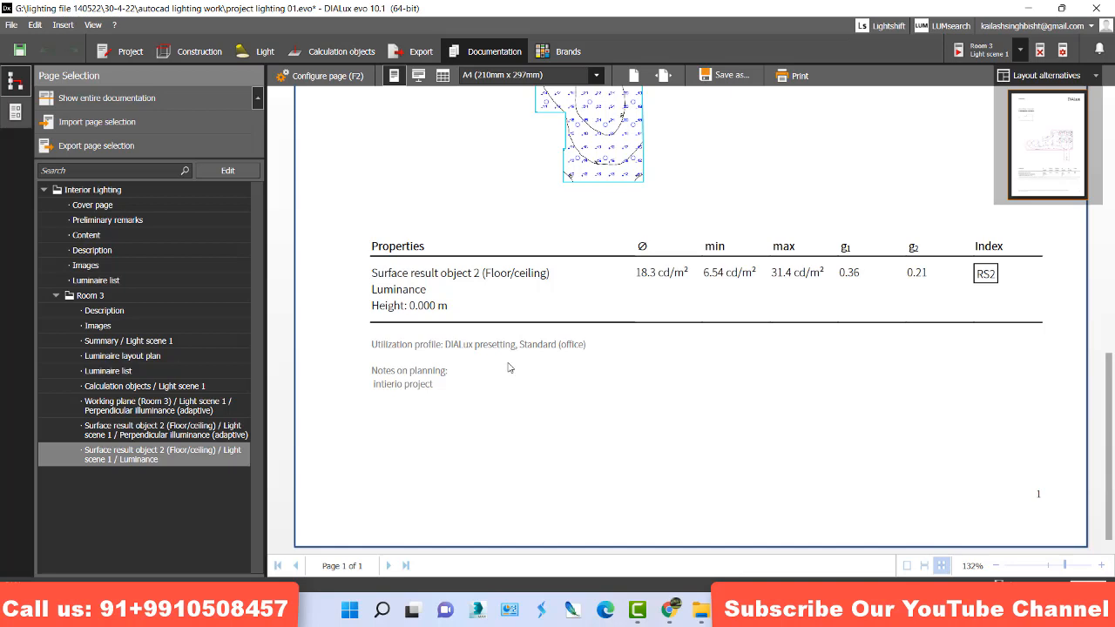
mouse_move(656, 289)
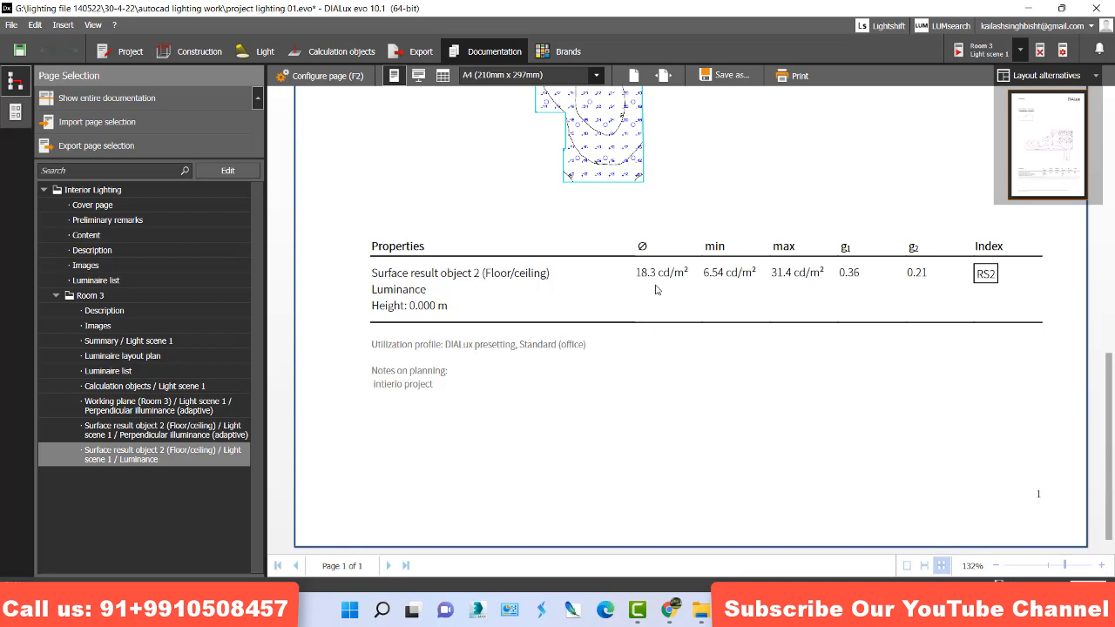